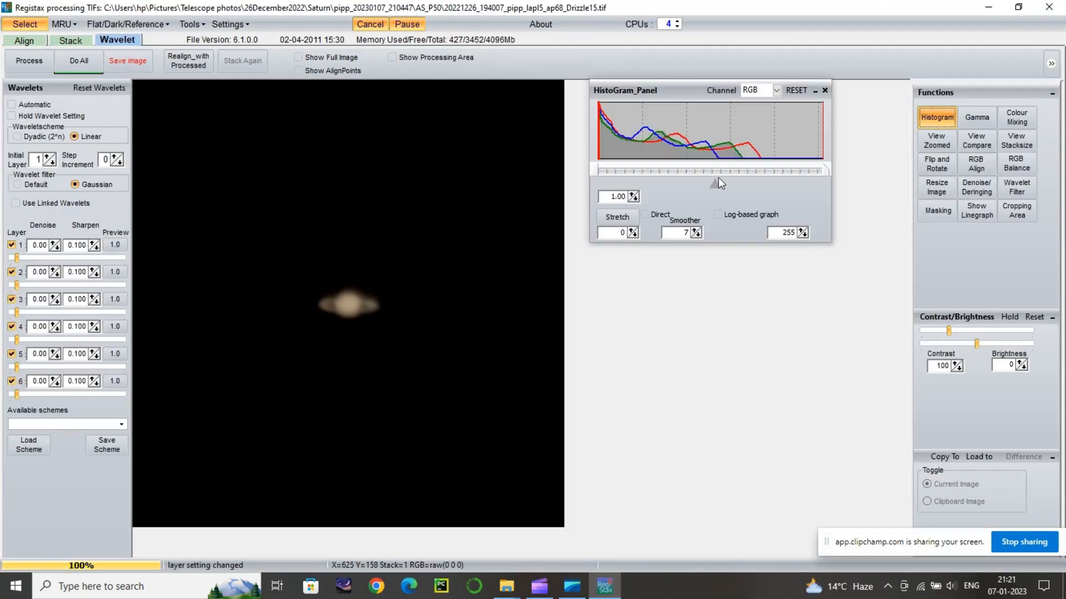
Step: Close the HistoGram panel and raise the layer 1 wavelet Denoise to 0.20
{"action": "left_click", "coordinate": [977, 164]}
{"action": "type", "text": "1"}
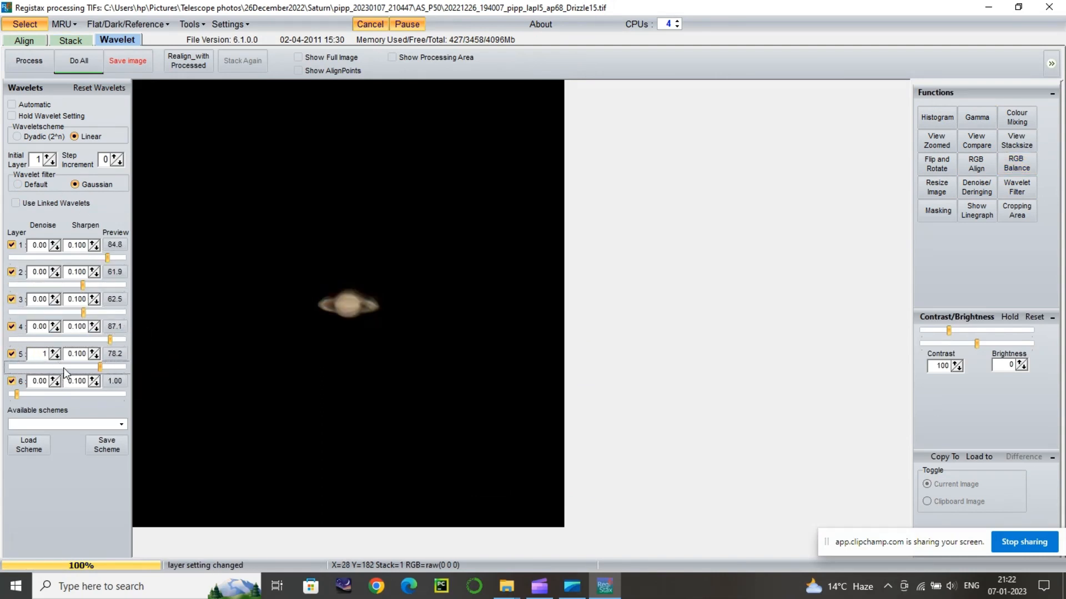
{"action": "left_click", "coordinate": [51, 242]}
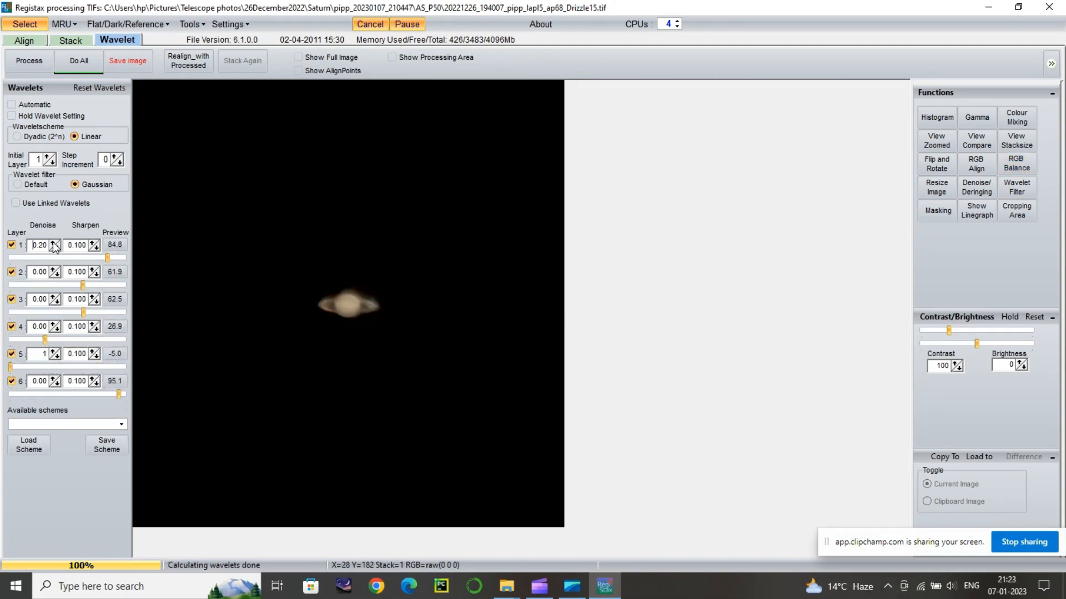